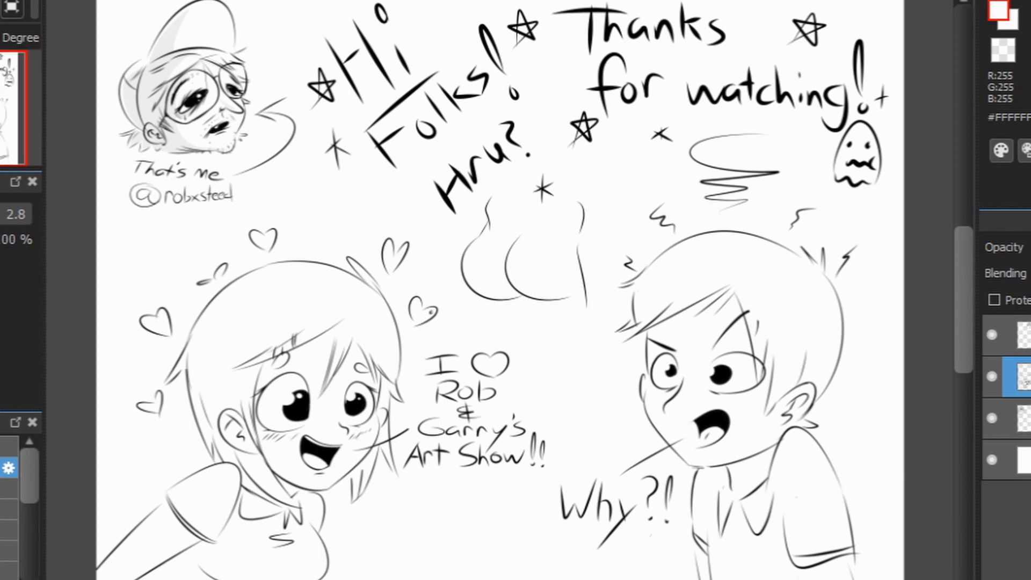
Switch the drawing colour to black and undo two stray strokes on the three-bump sketch
left_click(998, 12)
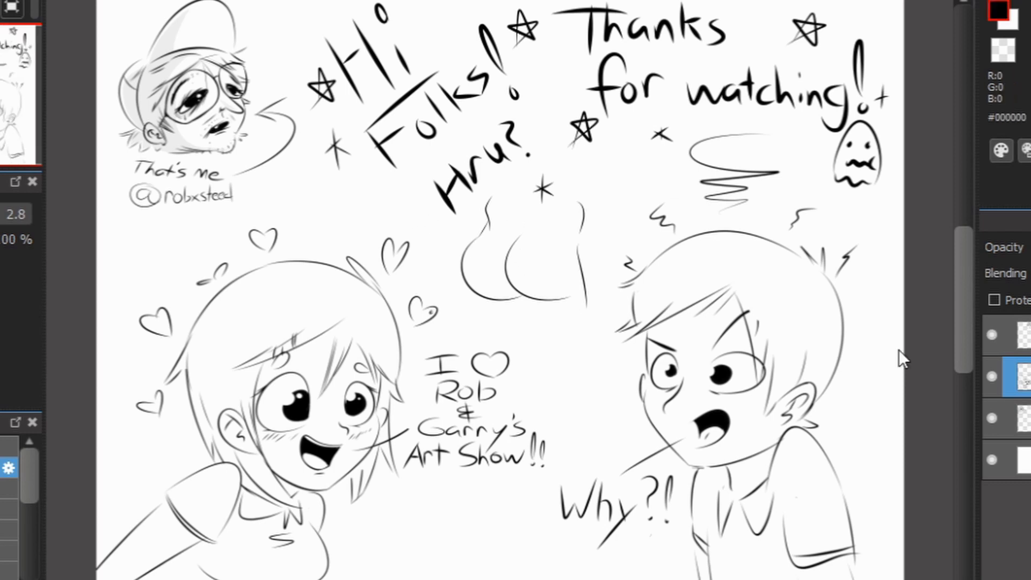
key("ctrl+z")
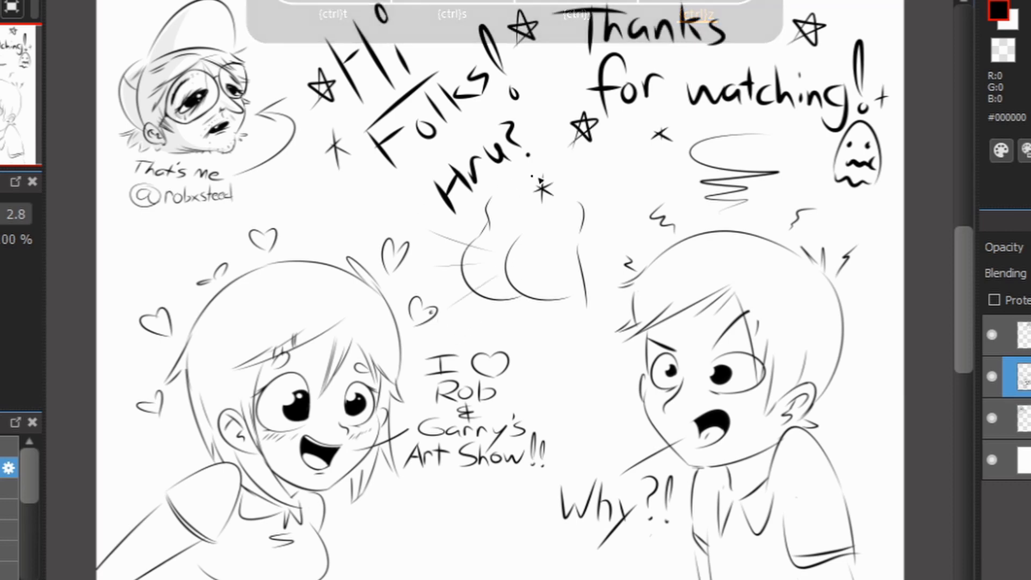
key("ctrl+z")
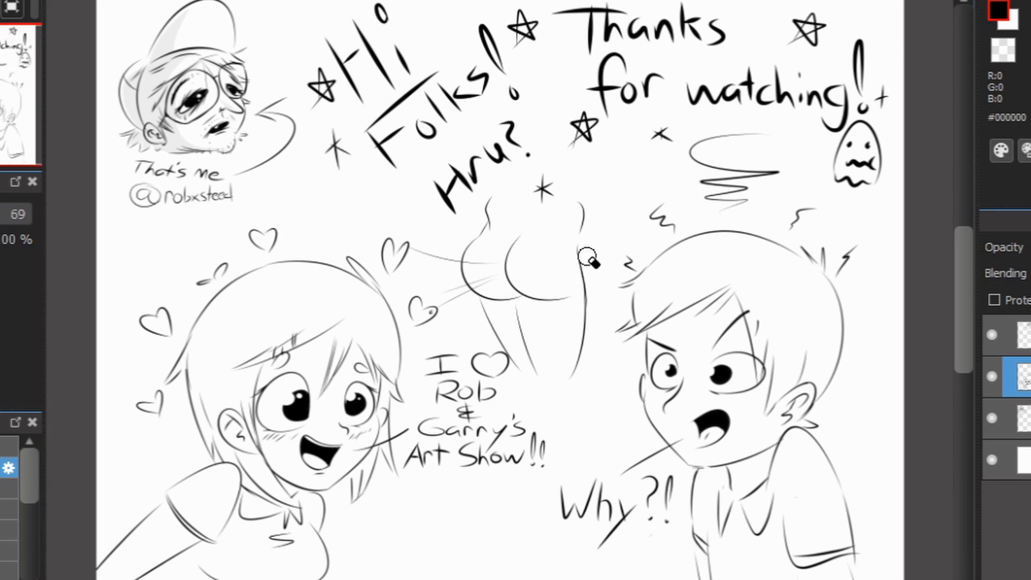
key("ctrl+z")
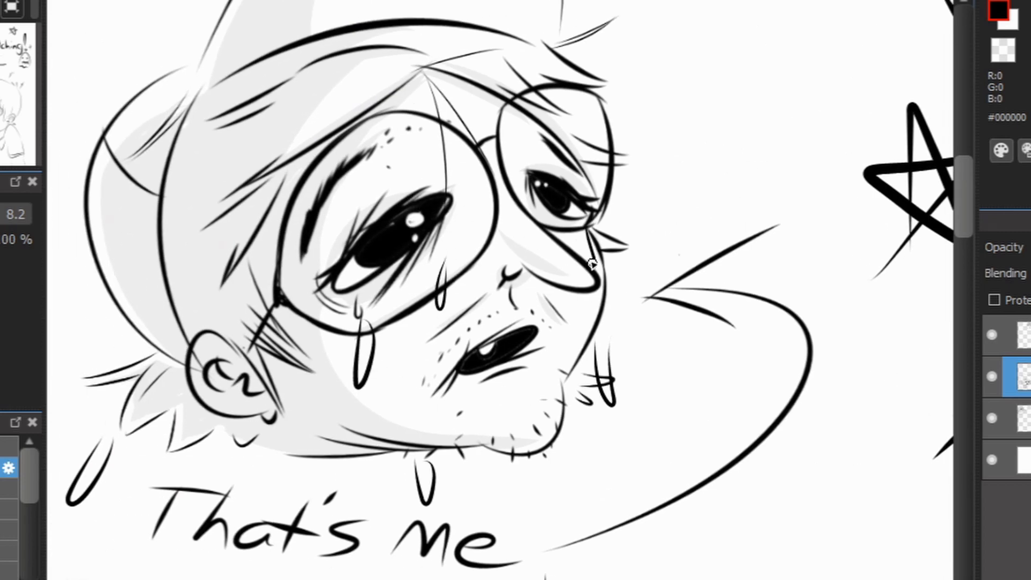
key("ctrl+z")
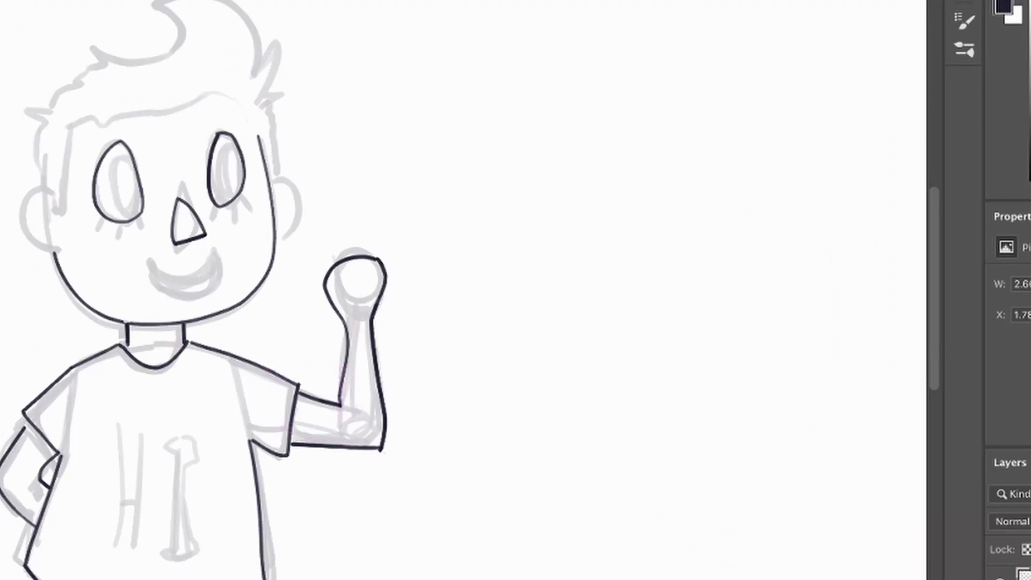
scroll("down", 3)
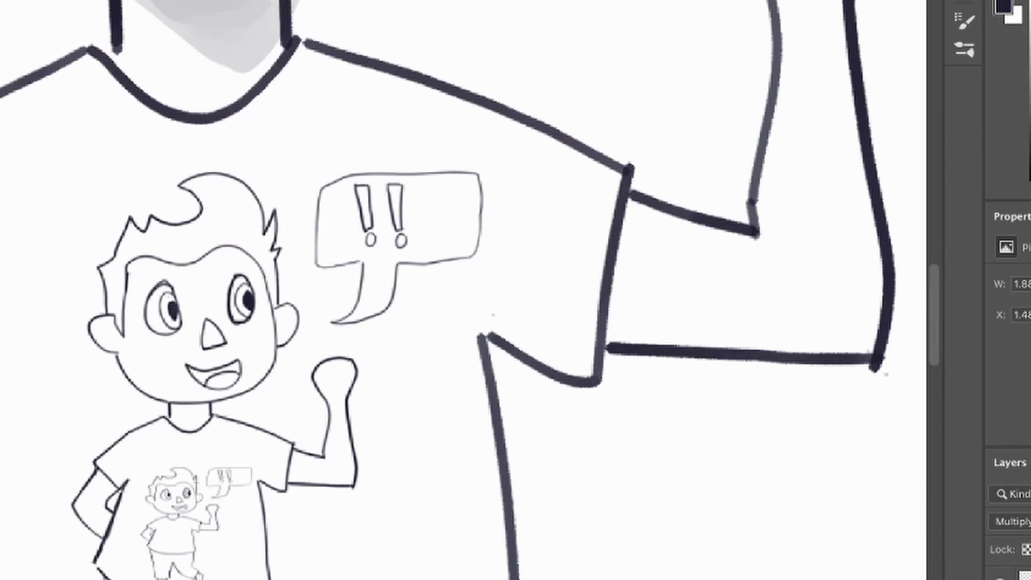
scroll("down", 3)
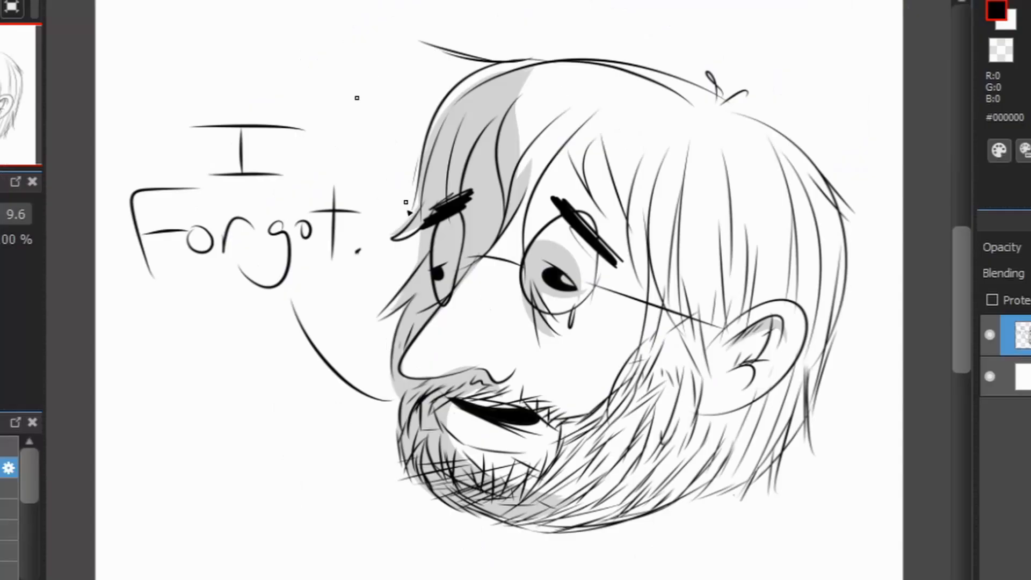
mouse_move(331, 268)
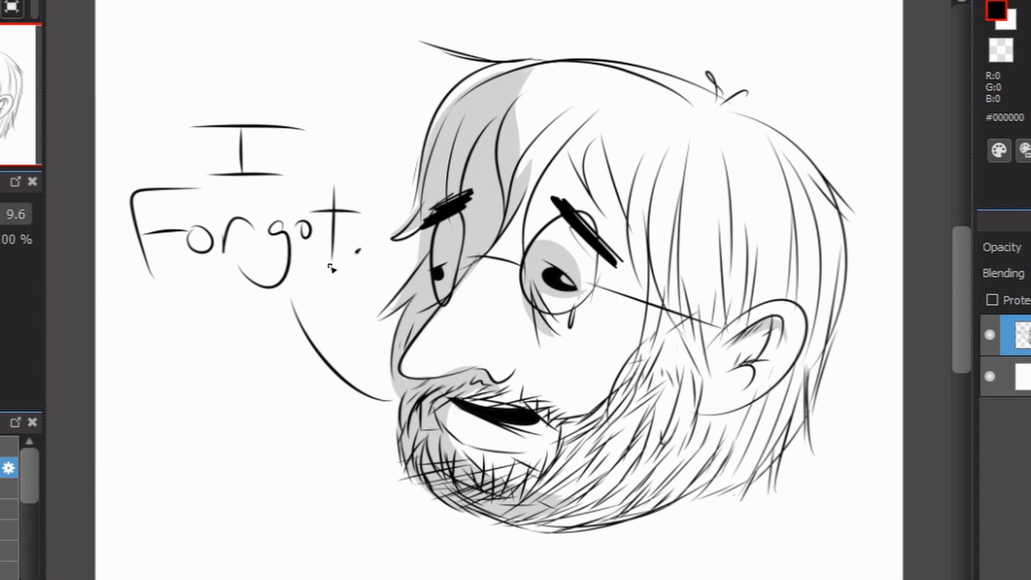
mouse_move(709, 35)
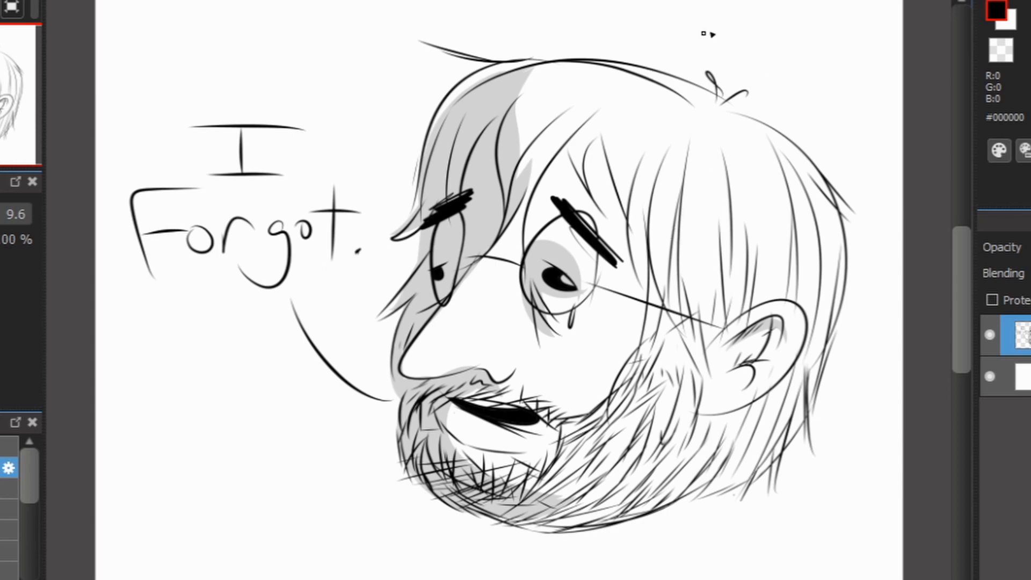
mouse_move(689, 6)
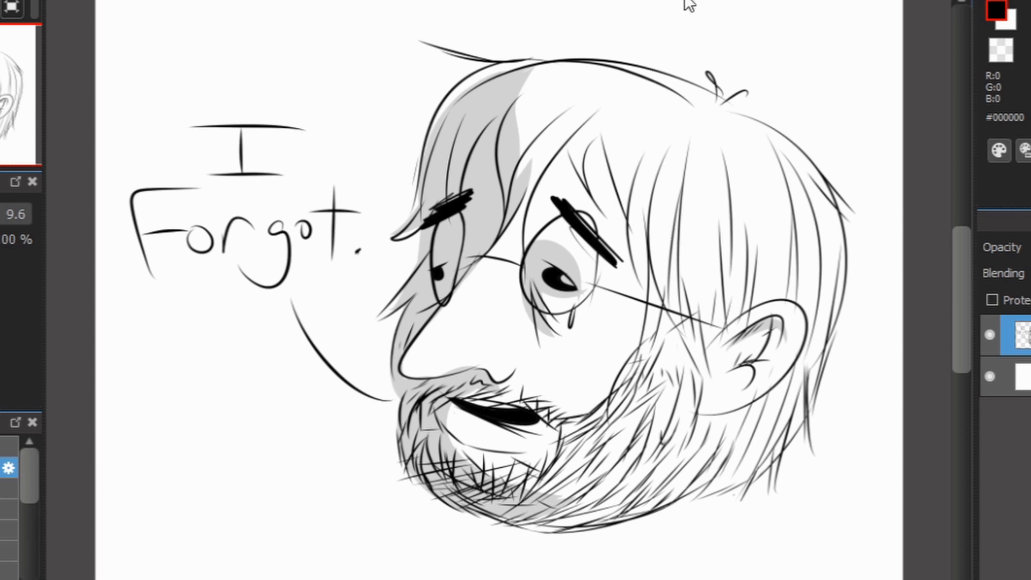
mouse_move(370, 443)
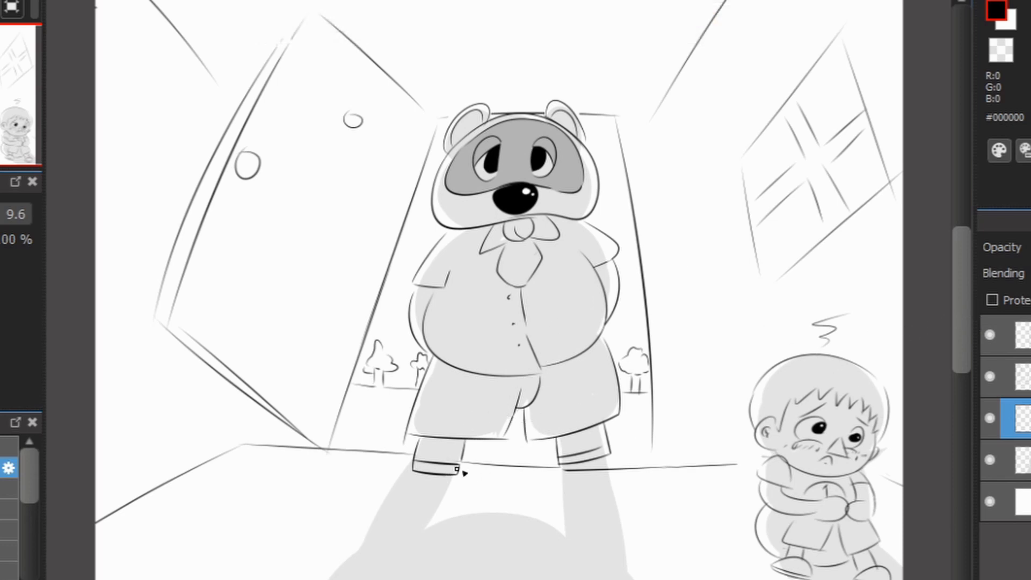
Undo five stray strokes near the raccoon's feet before painting its light gray tail
key("ctrl+z")
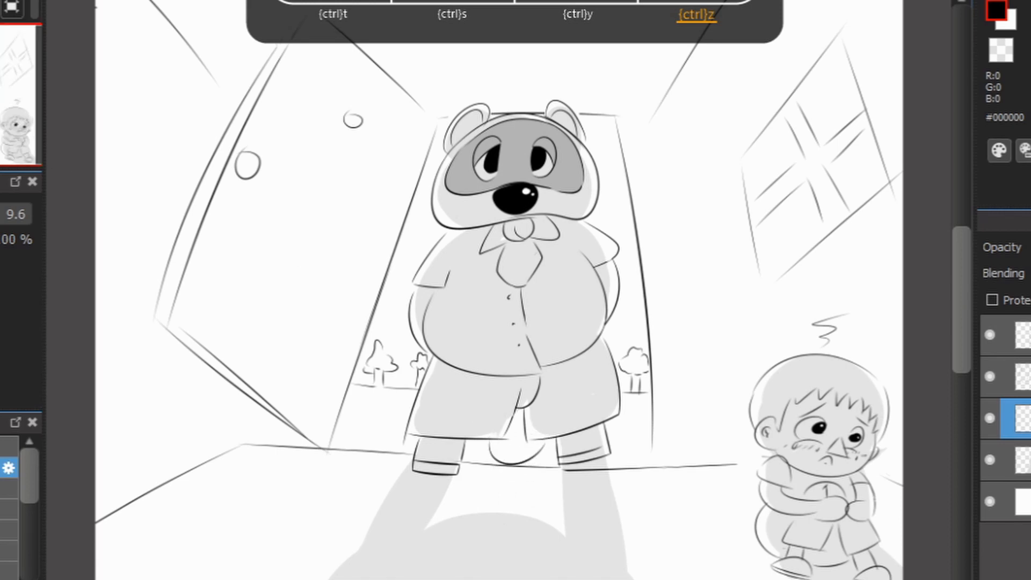
key("ctrl+z")
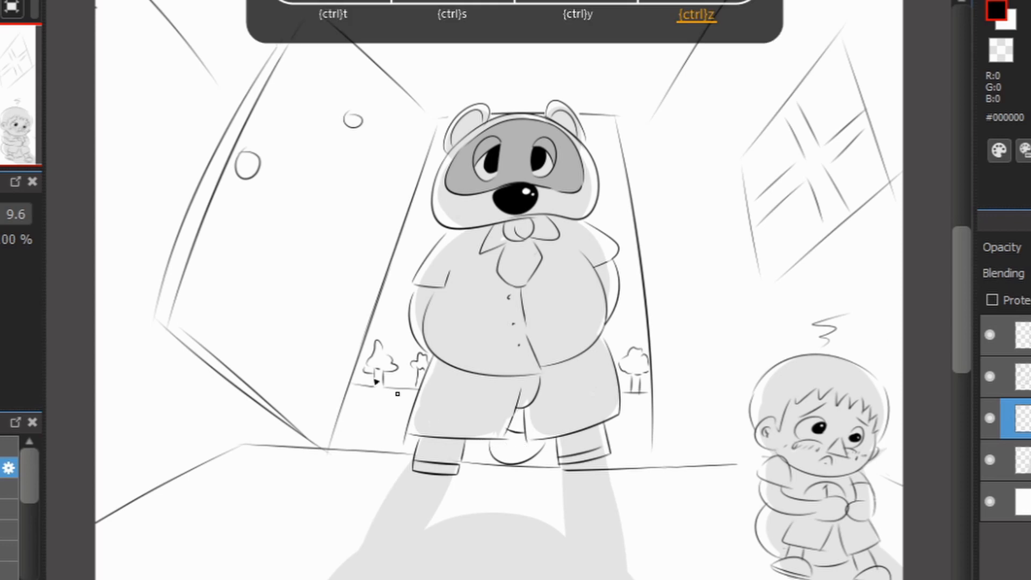
key("ctrl+z")
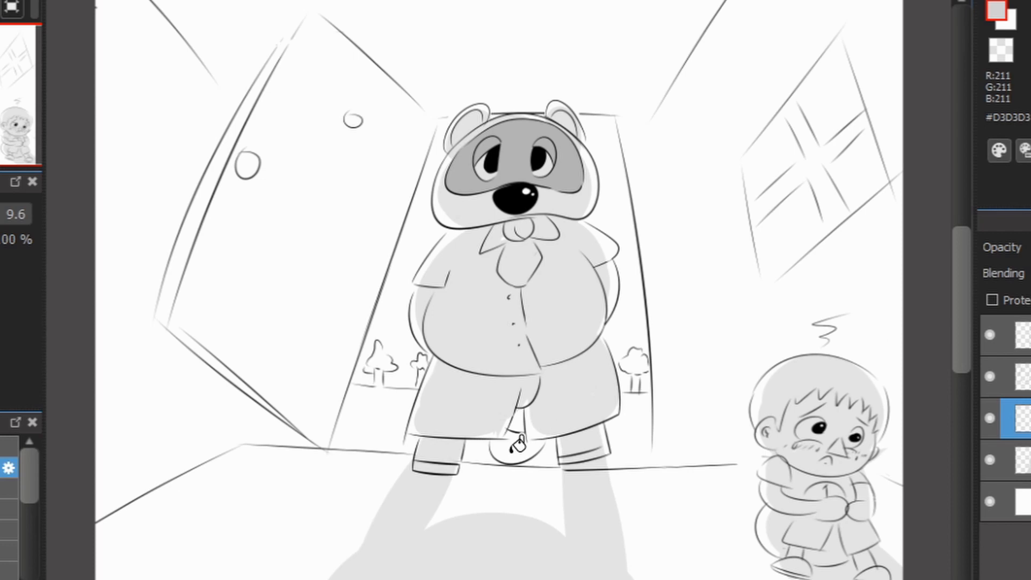
key("ctrl+z")
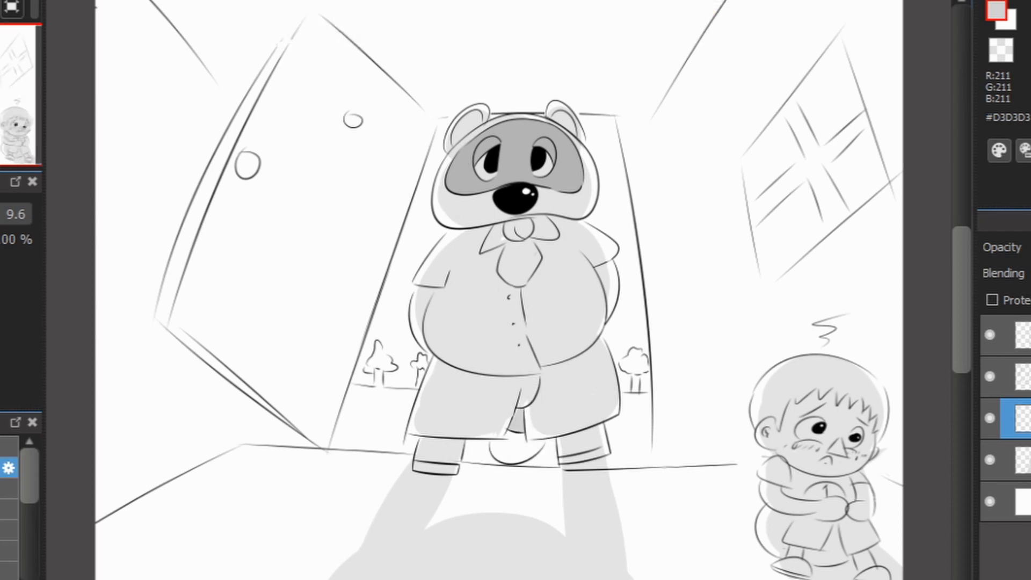
key("ctrl+z")
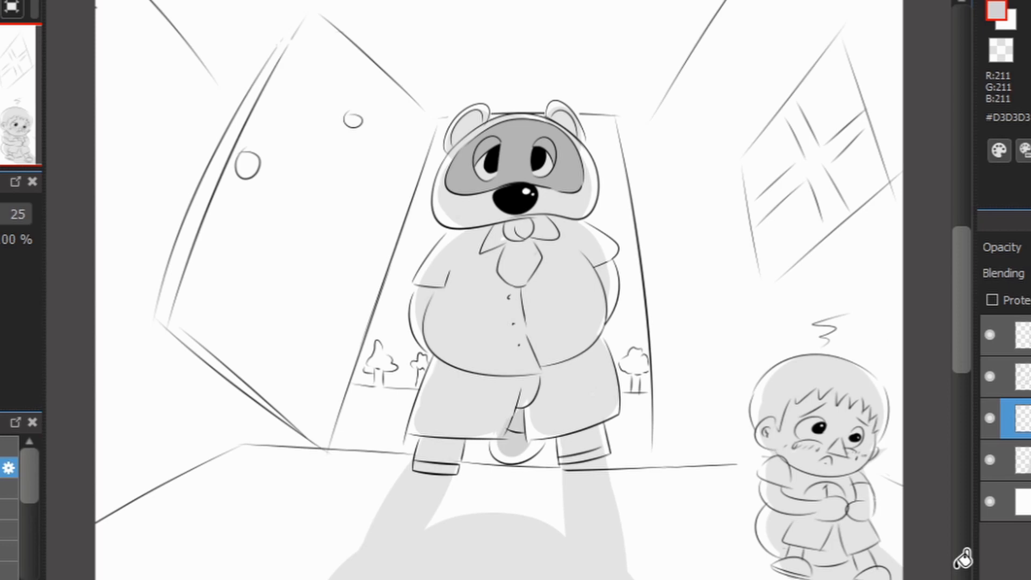
mouse_move(914, 336)
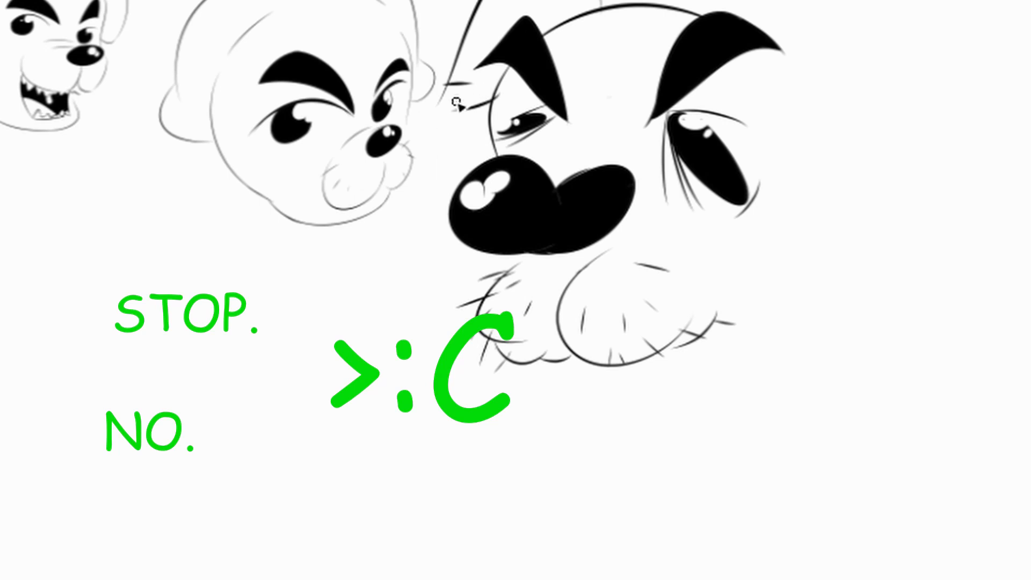
mouse_move(818, 139)
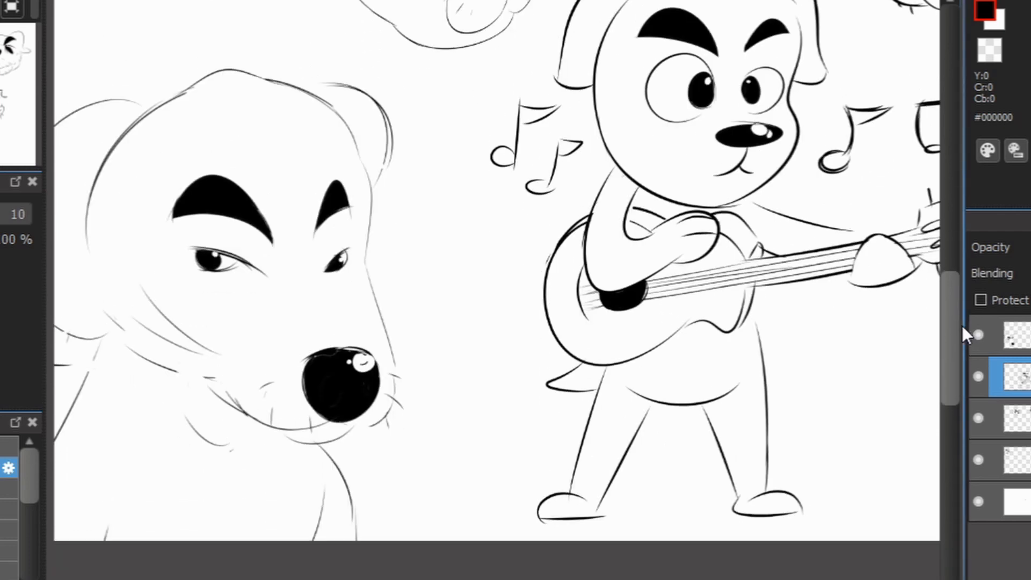
Scroll the canvas until the scruffy, big-nosed K.K. Slider head is in view
scroll("down", 3)
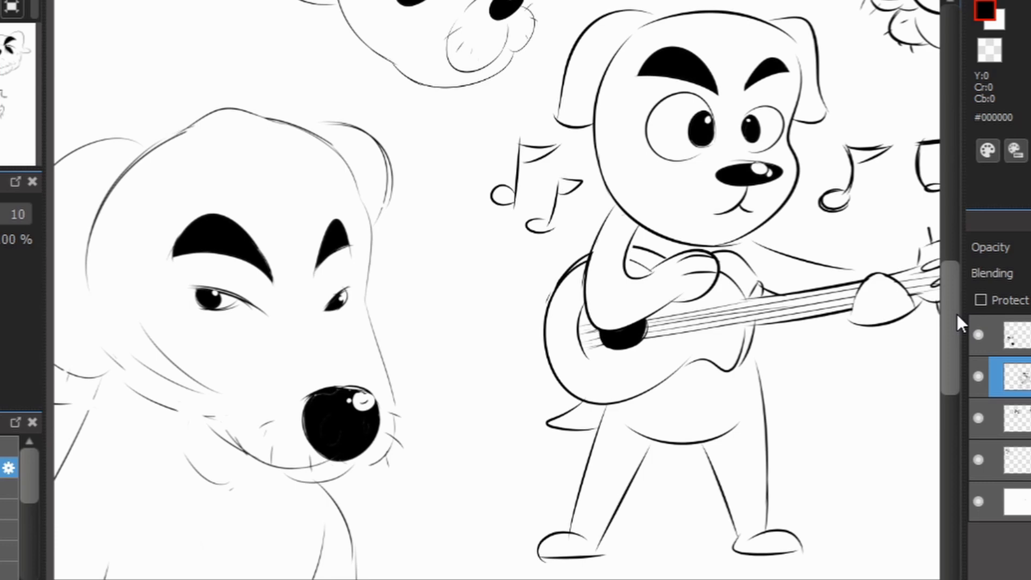
scroll("down", 3)
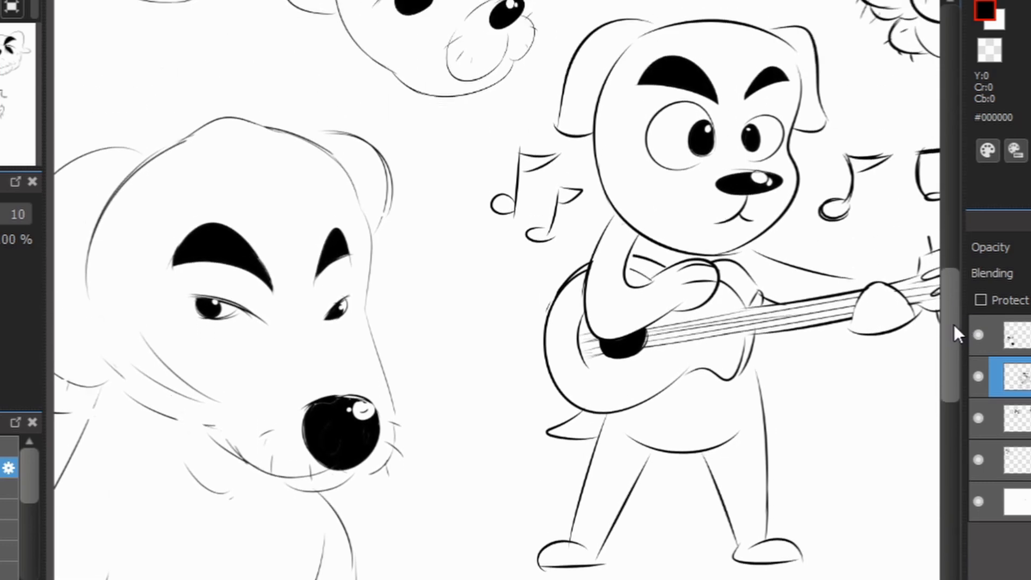
scroll("down", 3)
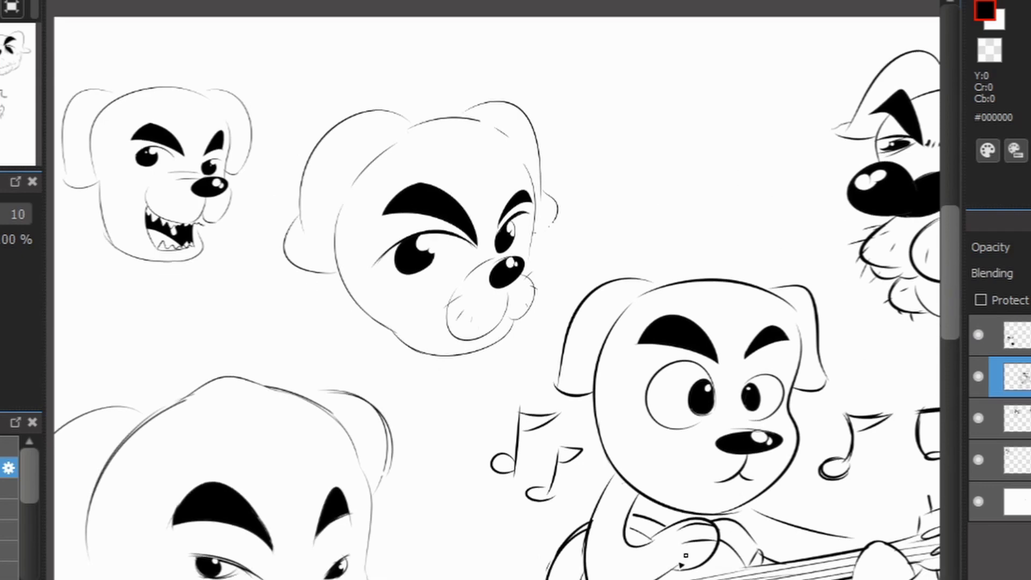
scroll("down", 3)
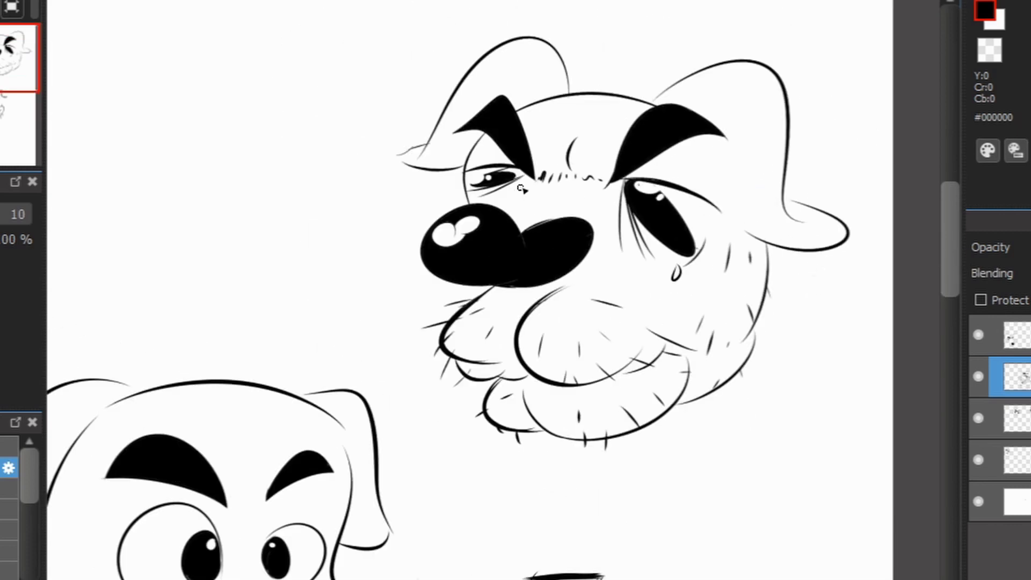
mouse_move(562, 52)
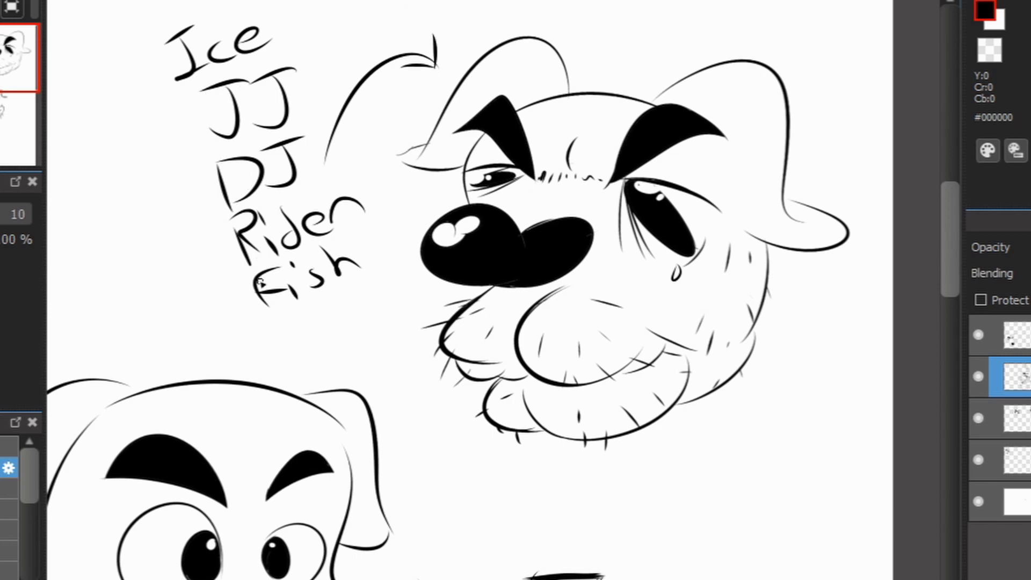
Undo a stray stroke while handwriting Ice, JJ, DJ, Rider, Fish beside the head
key("ctrl+z")
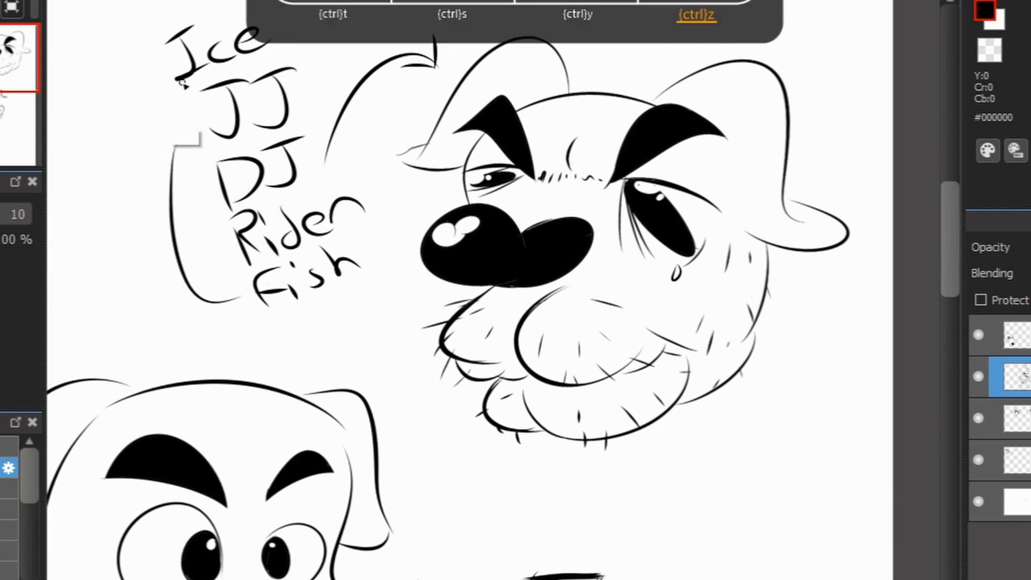